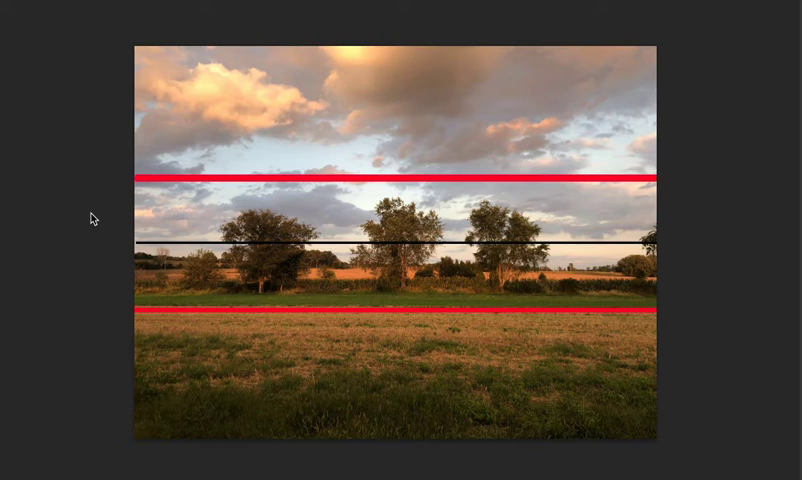
mouse_move(665, 351)
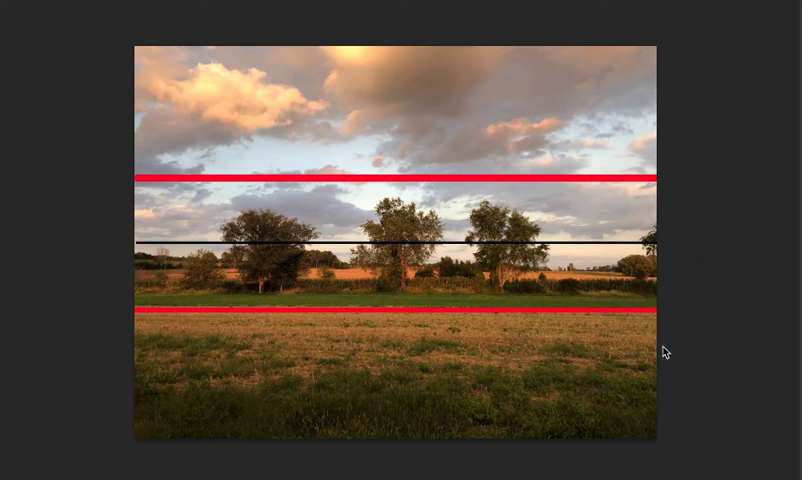
mouse_move(707, 250)
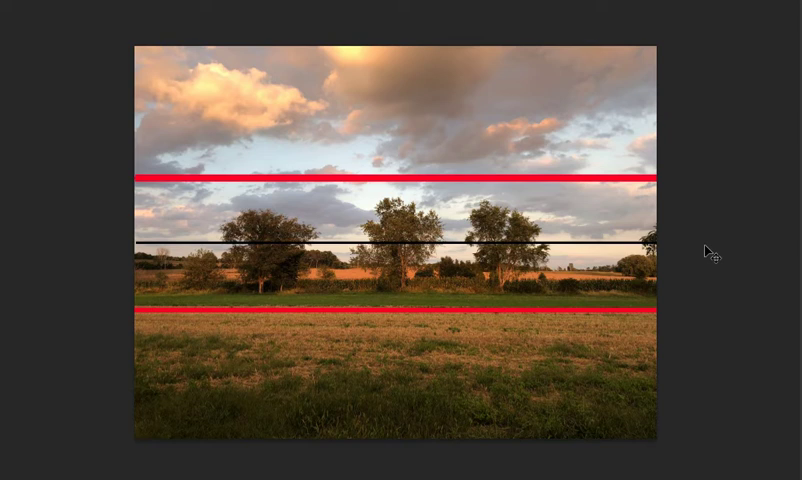